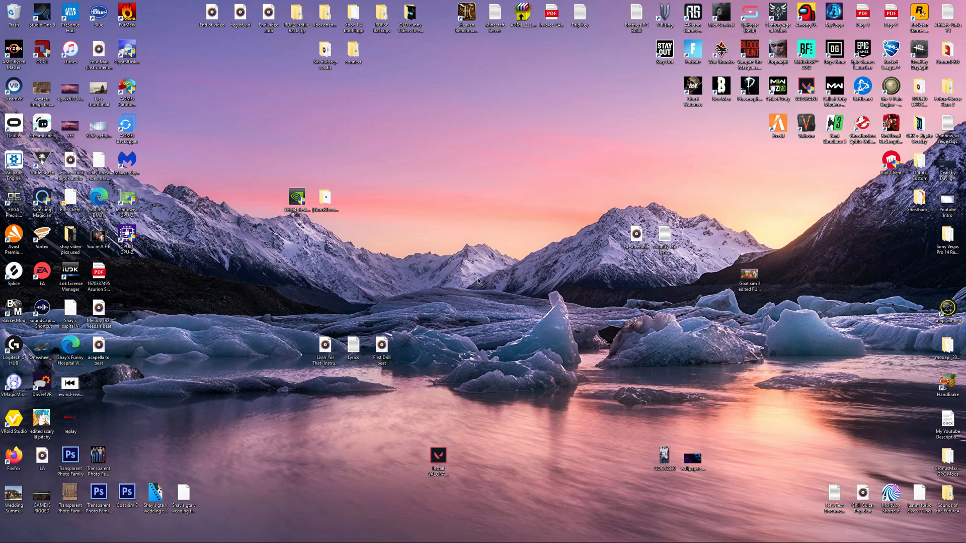
{"action": "mouse_move", "coordinate": [458, 164]}
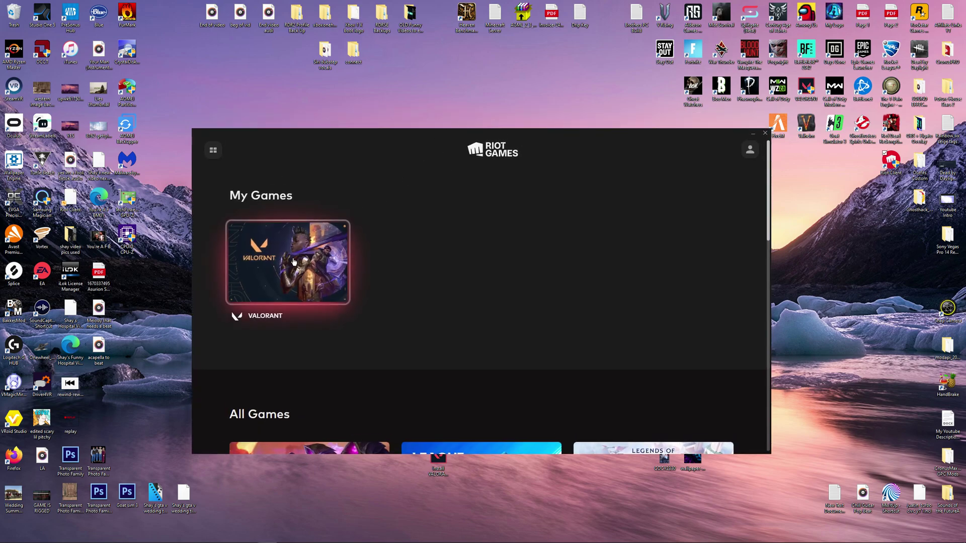
Select the VALORANT tile in My Games to reach its launch page.
{"action": "left_click", "coordinate": [286, 262]}
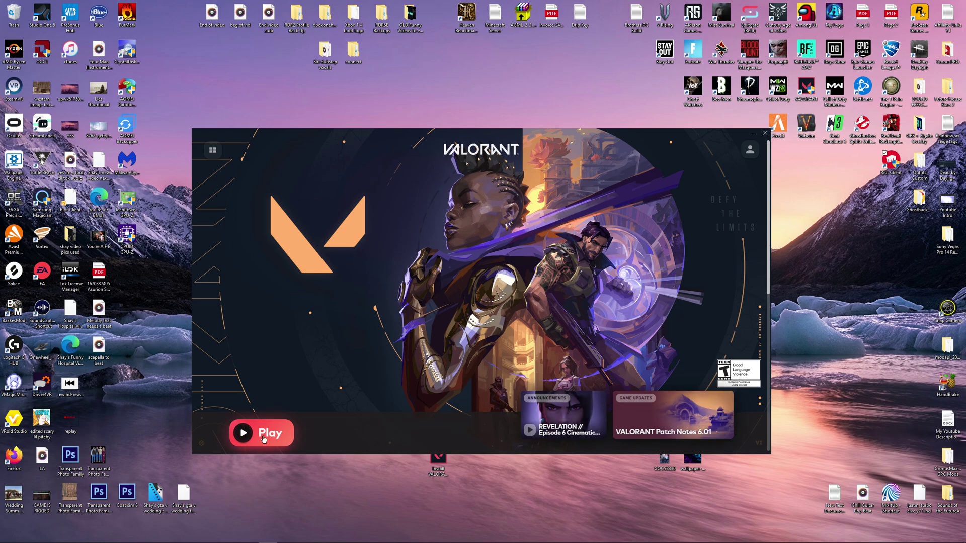
{"action": "mouse_move", "coordinate": [333, 401]}
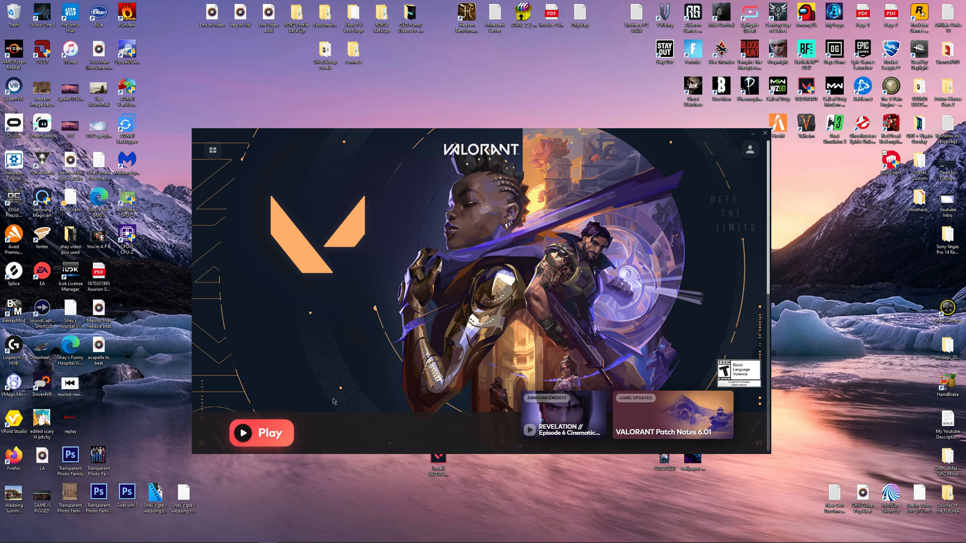
{"action": "mouse_move", "coordinate": [265, 433]}
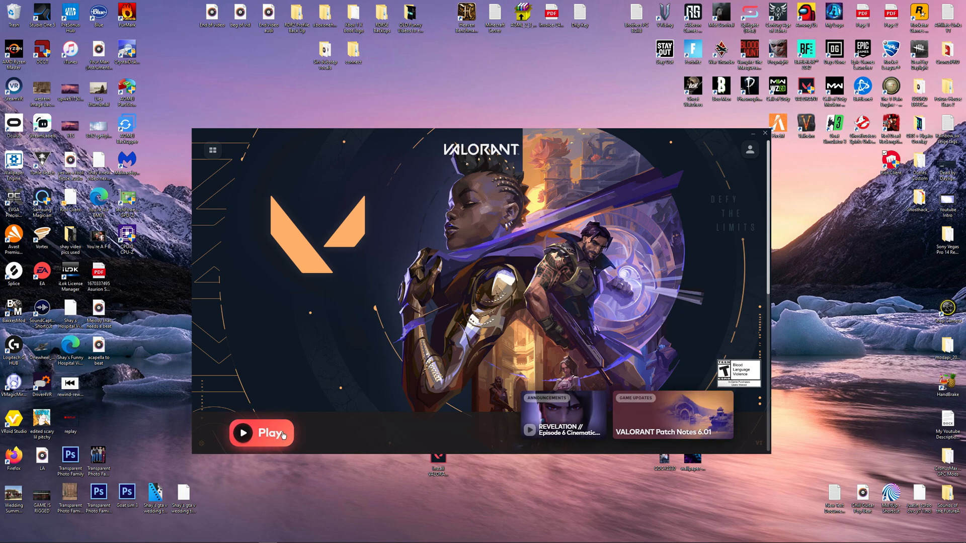
{"action": "mouse_move", "coordinate": [326, 425]}
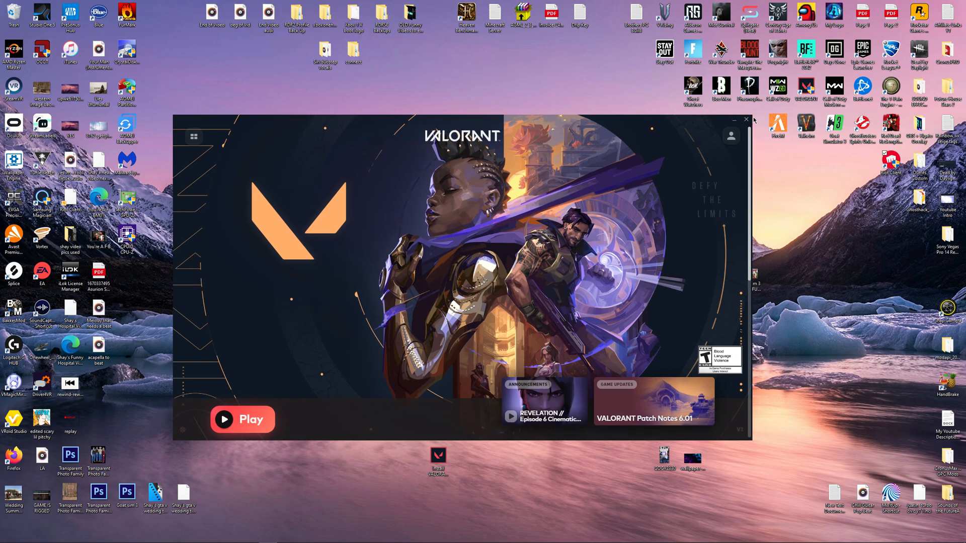
Close Riot Client and run Command Prompt as administrator via a Start search for 'comm'.
{"action": "left_click", "coordinate": [745, 118]}
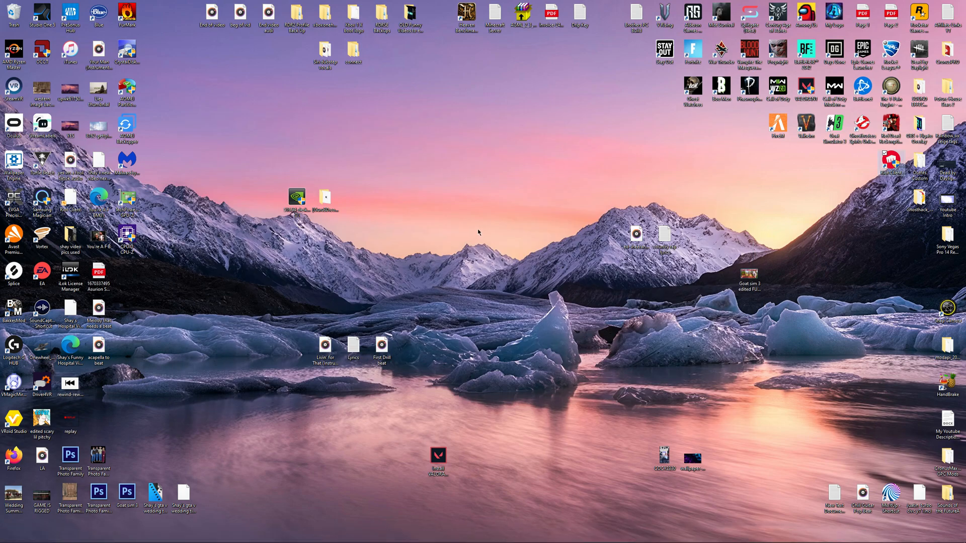
{"action": "left_click", "coordinate": [8, 535]}
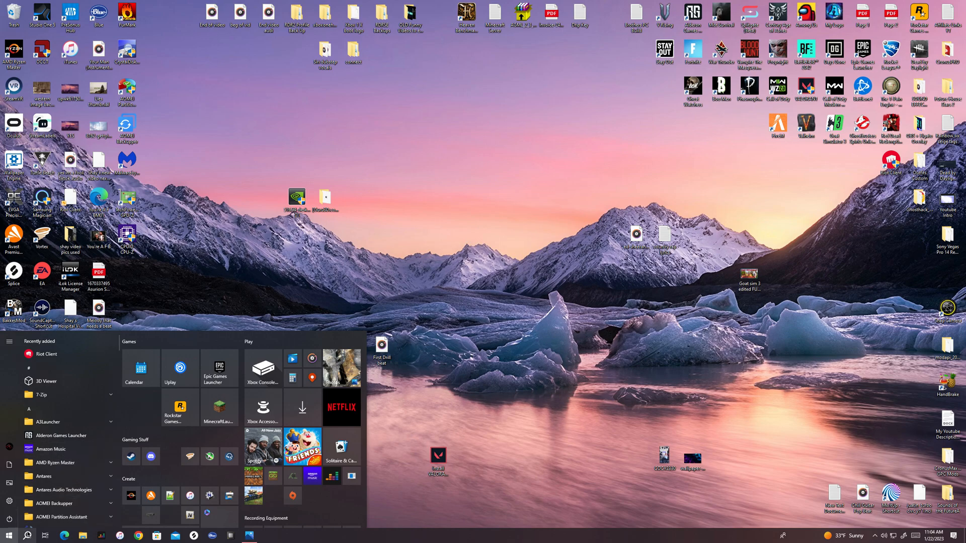
{"action": "left_click", "coordinate": [27, 536]}
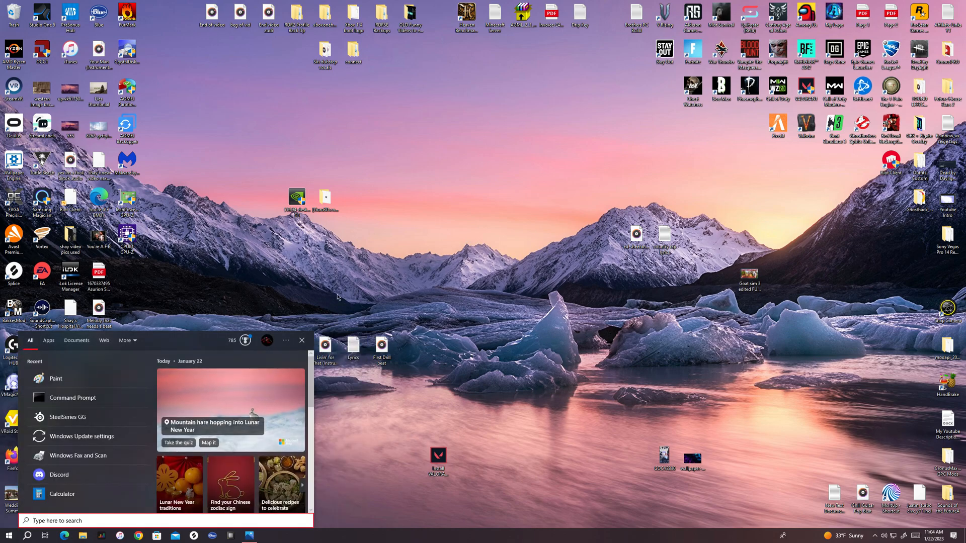
{"action": "mouse_move", "coordinate": [137, 390]}
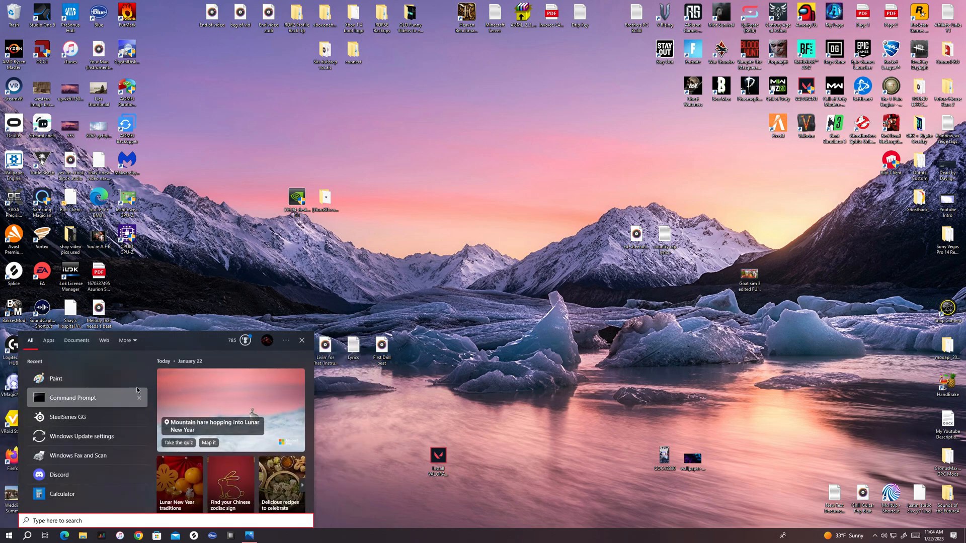
{"action": "type", "text": "comm"}
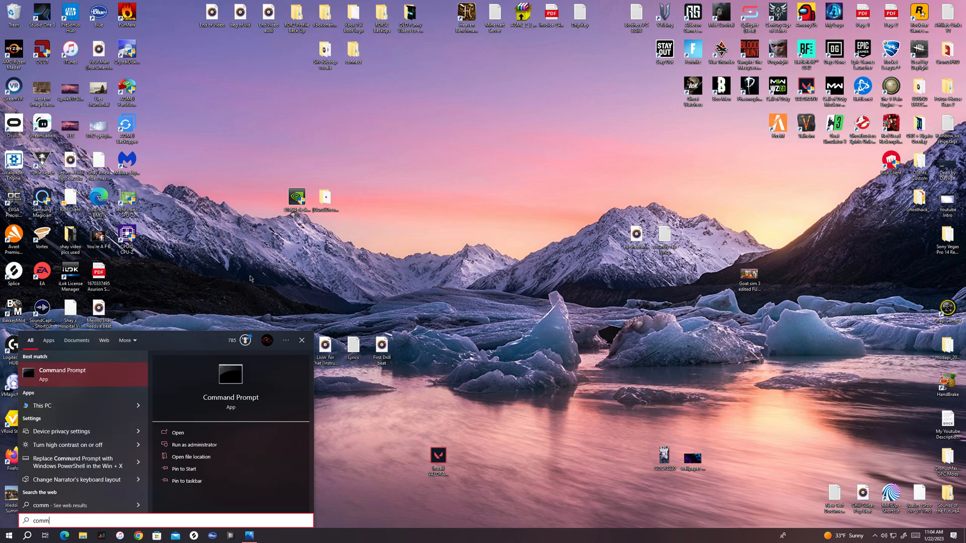
{"action": "mouse_move", "coordinate": [202, 447]}
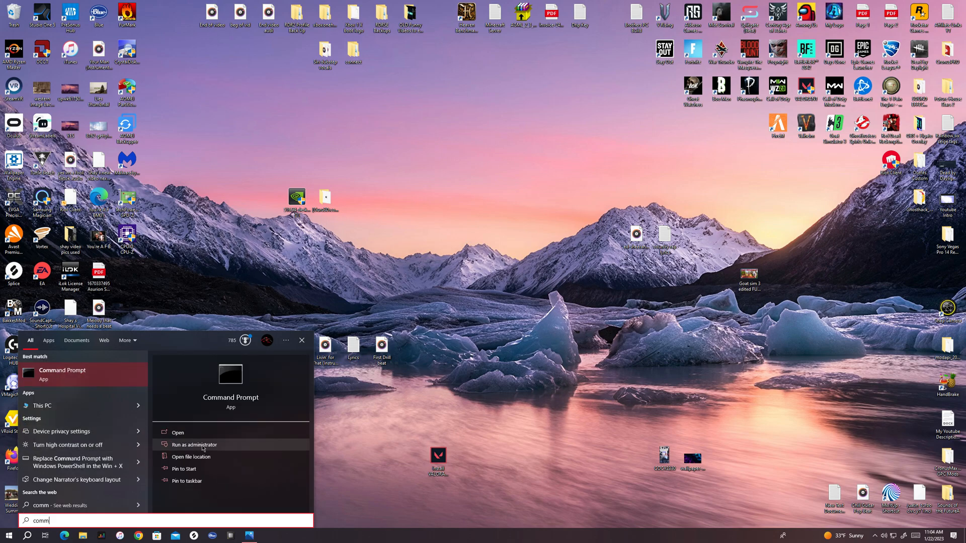
{"action": "left_click", "coordinate": [193, 444]}
{"action": "type", "text": "sc"}
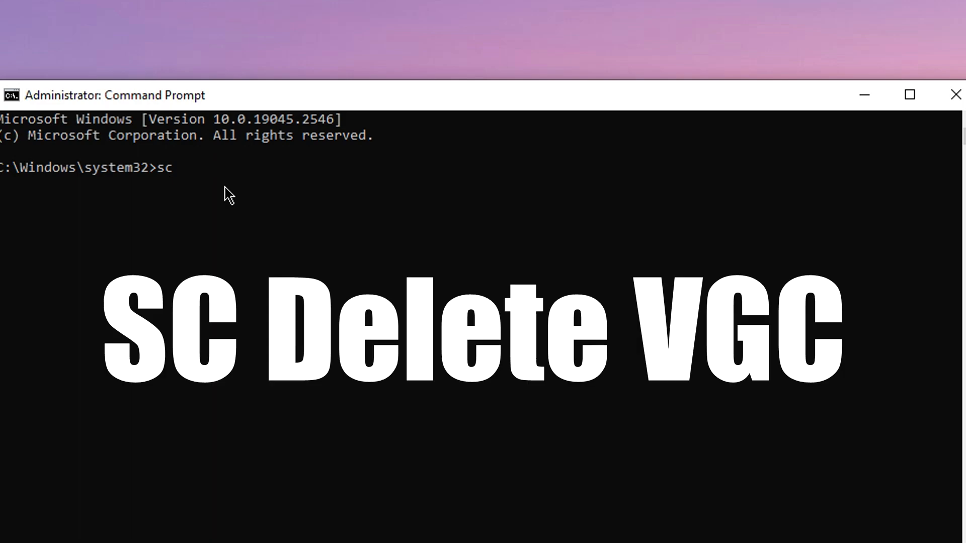
Run 'sc delete vgc' and 'sc delete vgk' to remove both Vanguard services.
{"action": "type", "text": "delete"}
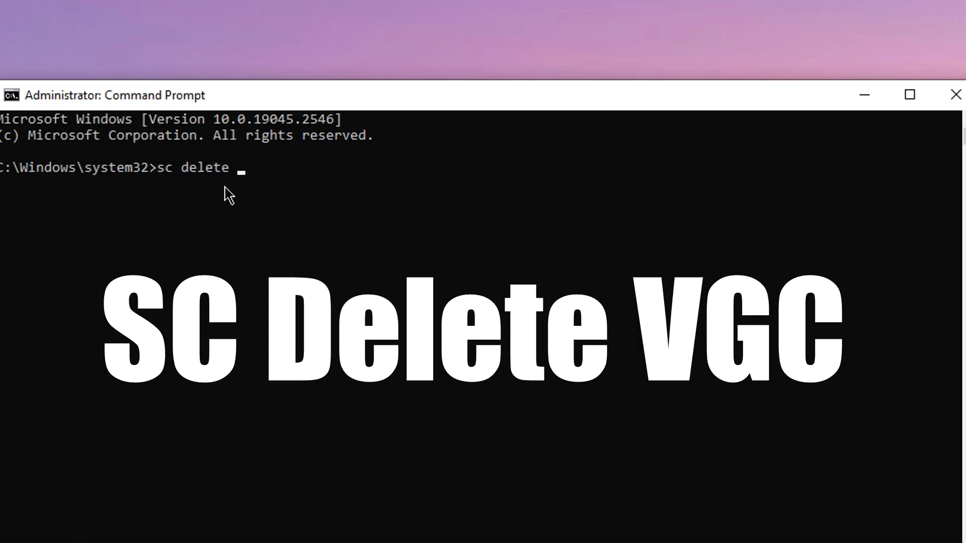
{"action": "type", "text": "vg"}
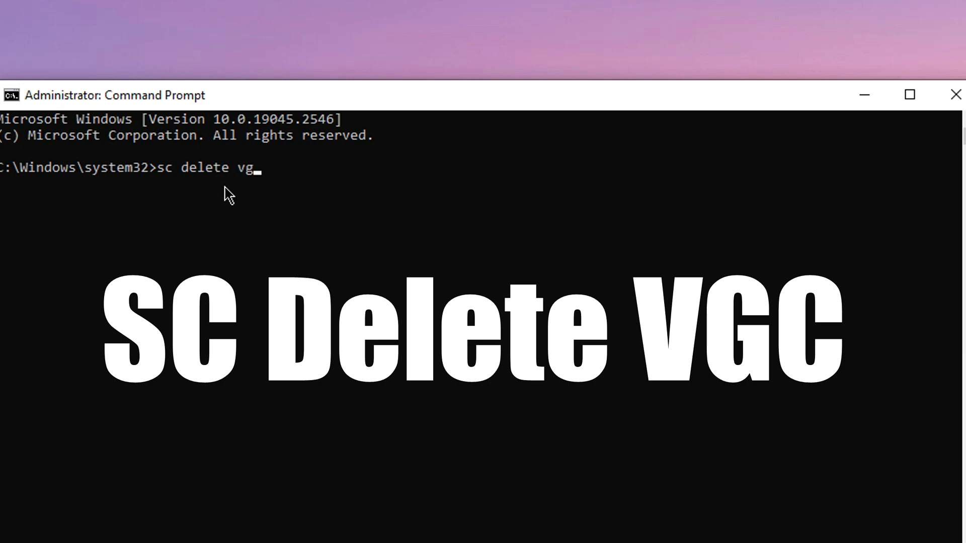
{"action": "left_click", "coordinate": [908, 95]}
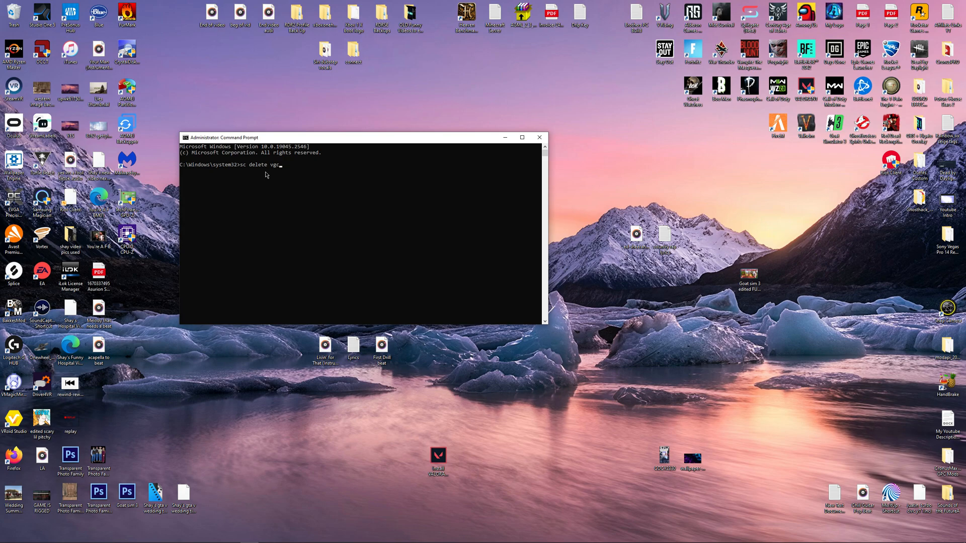
{"action": "key", "text": "BackSpace"}
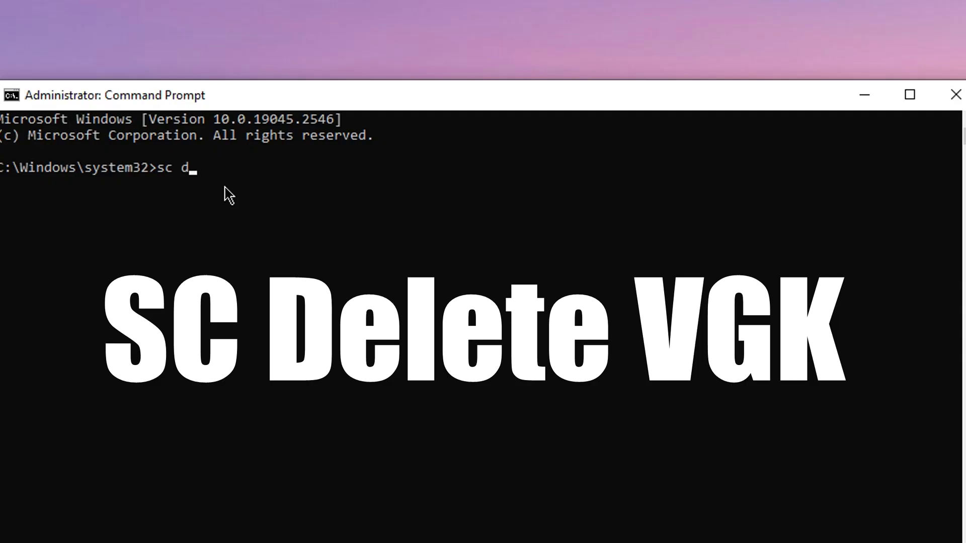
{"action": "type", "text": "elete"}
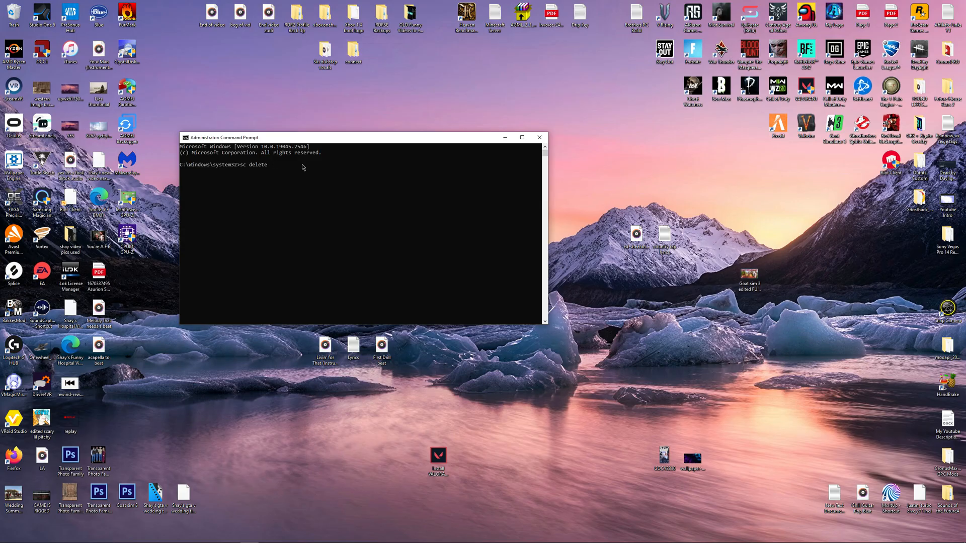
{"action": "key", "text": "Return"}
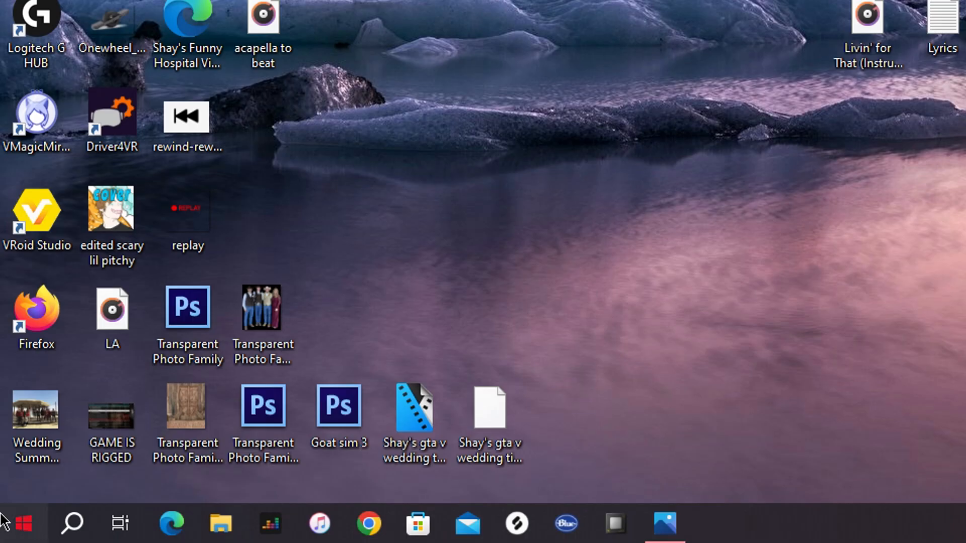
Launch File Explorer from the Start menu.
{"action": "left_click", "coordinate": [23, 525]}
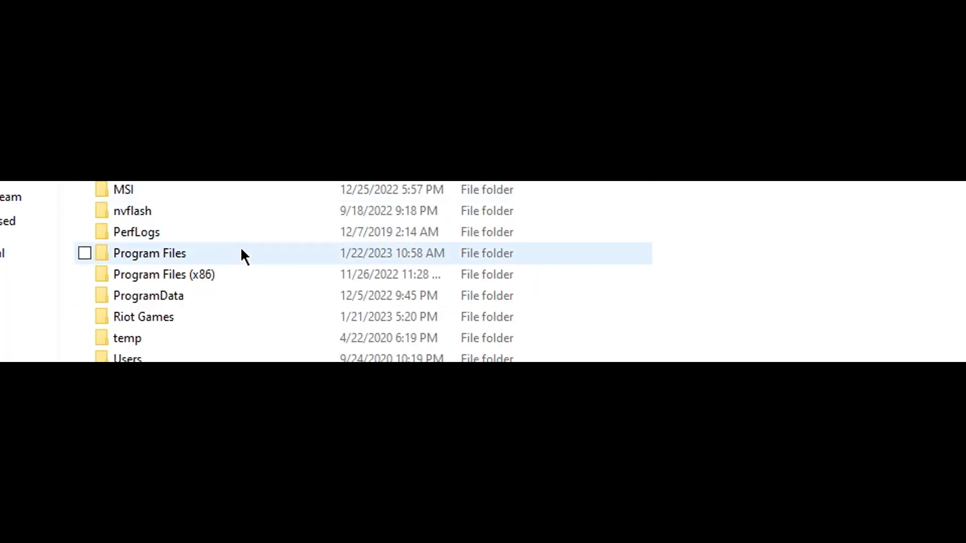
{"action": "mouse_move", "coordinate": [235, 256]}
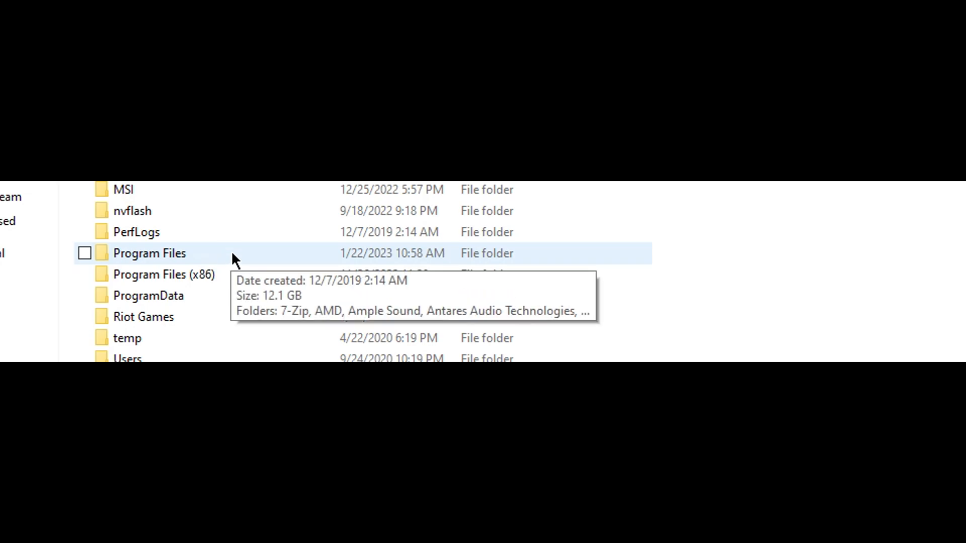
Locate the Riot Vanguard folder in C:\Program Files, check its actions, then close Explorer.
{"action": "scroll", "scroll_direction": "down", "scroll_amount": 3}
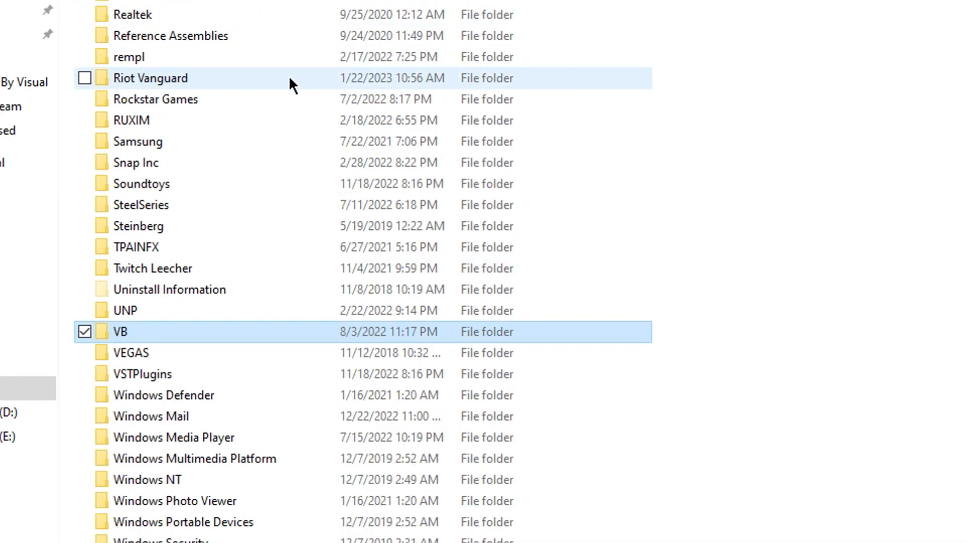
{"action": "left_click", "coordinate": [130, 119]}
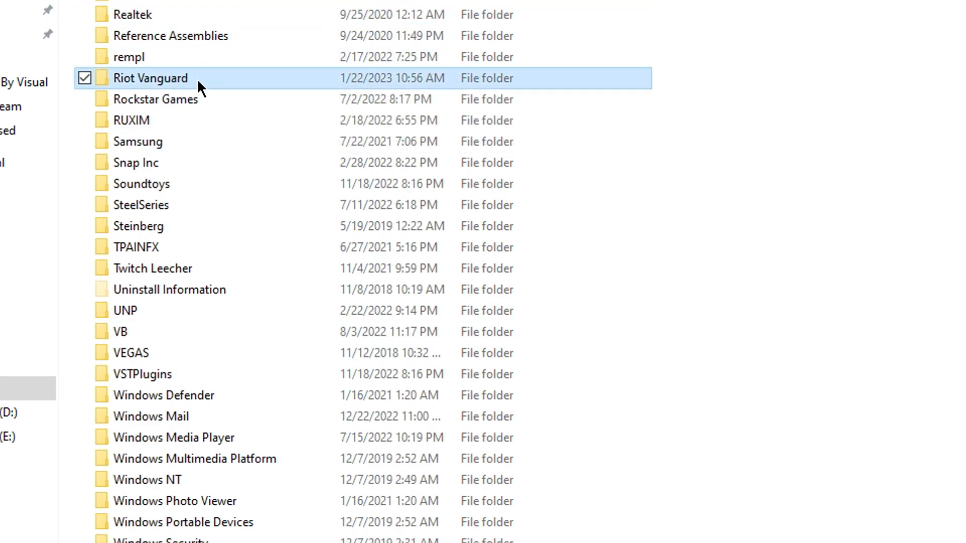
{"action": "mouse_move", "coordinate": [224, 80]}
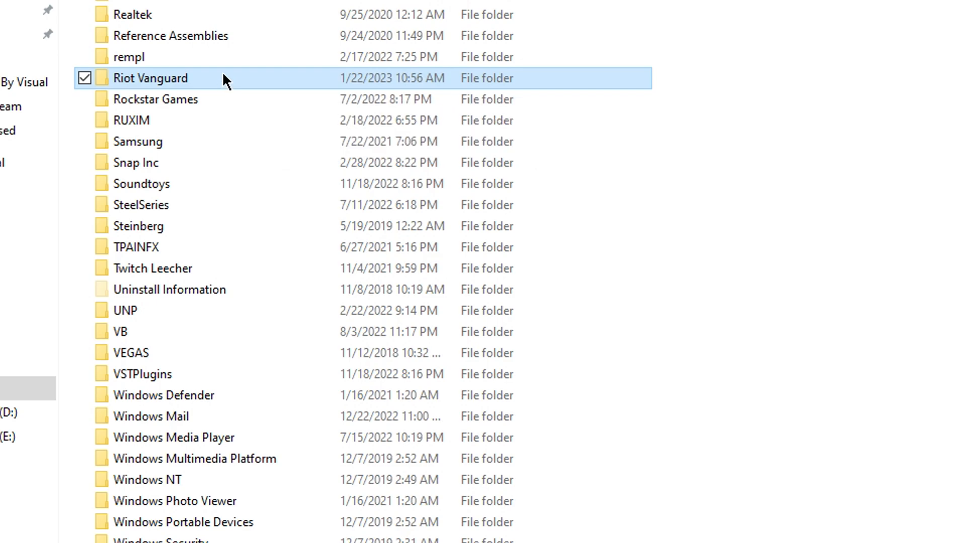
{"action": "scroll", "scroll_direction": "up", "scroll_amount": 3}
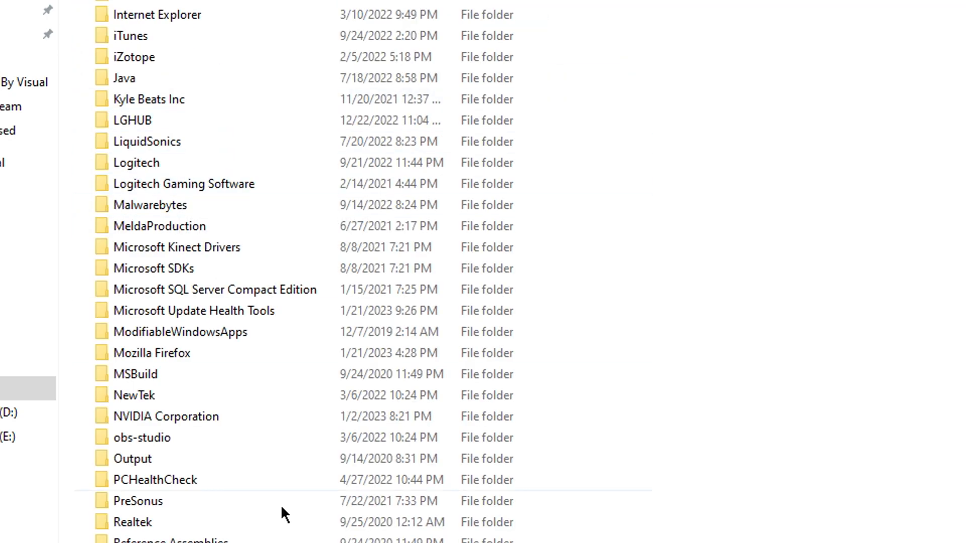
{"action": "right_click", "coordinate": [149, 113]}
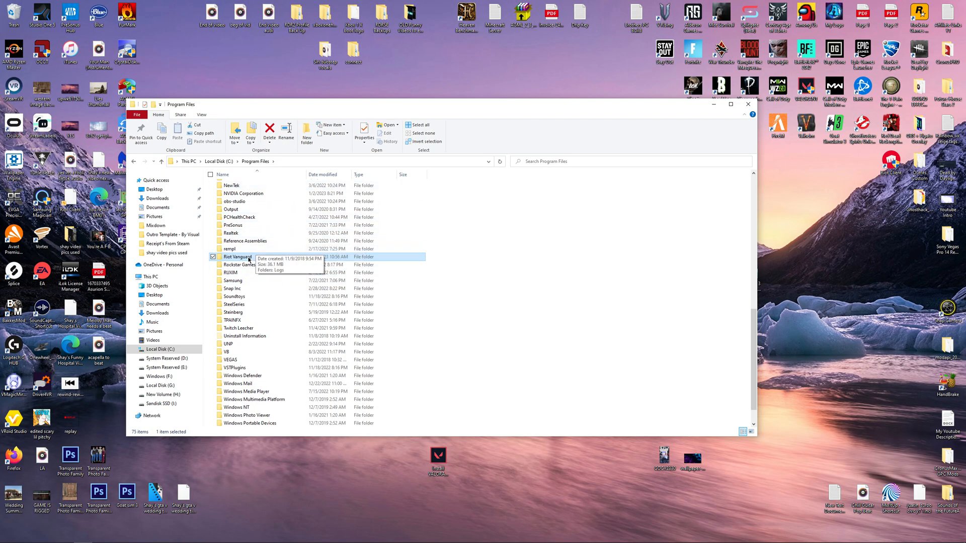
{"action": "mouse_move", "coordinate": [237, 257]}
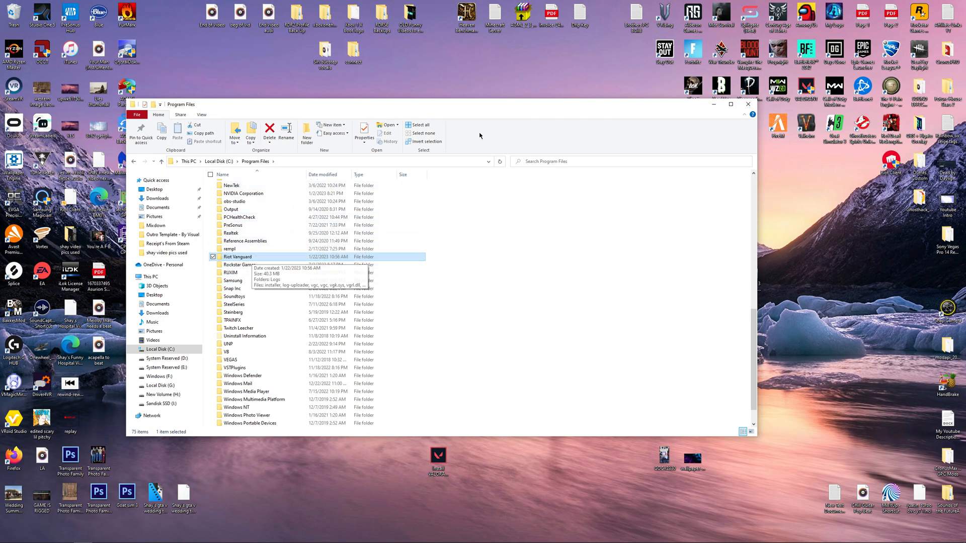
{"action": "left_click", "coordinate": [748, 104]}
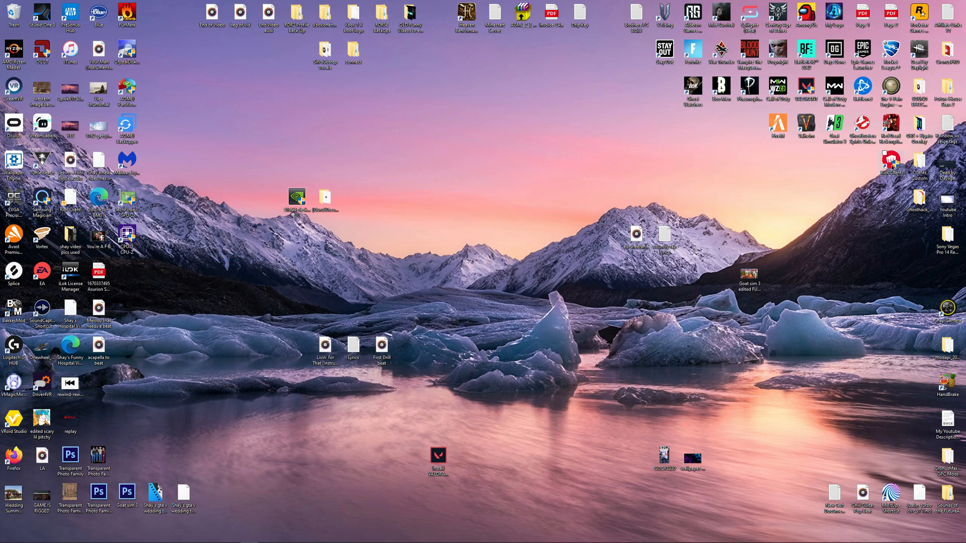
{"action": "mouse_move", "coordinate": [413, 300]}
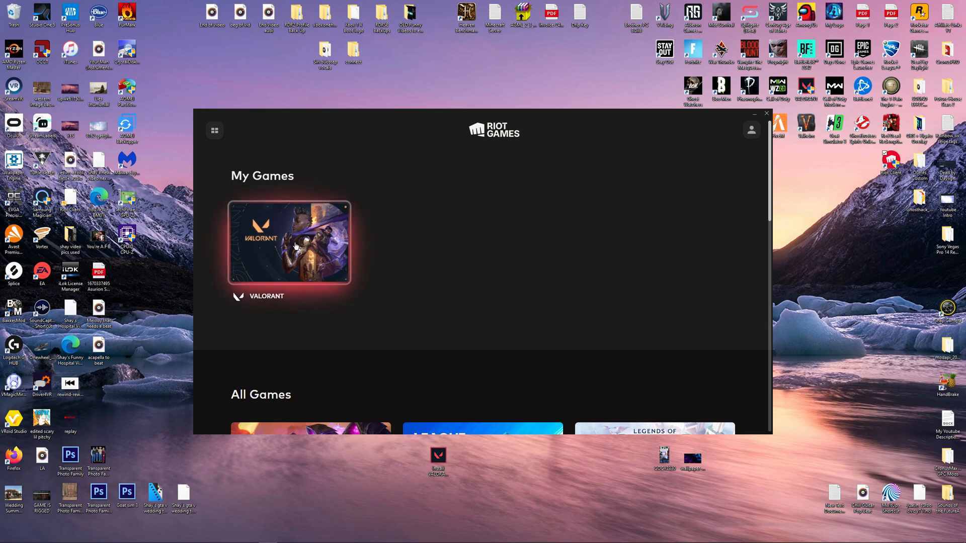
Reopen the VALORANT page in Riot Client, then close the client back to the desktop.
{"action": "left_click", "coordinate": [289, 243]}
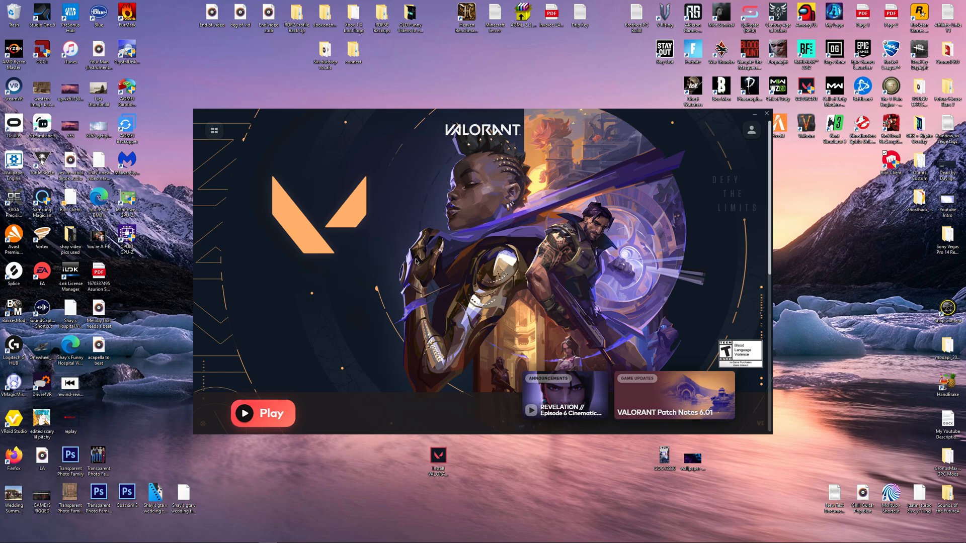
{"action": "mouse_move", "coordinate": [736, 125]}
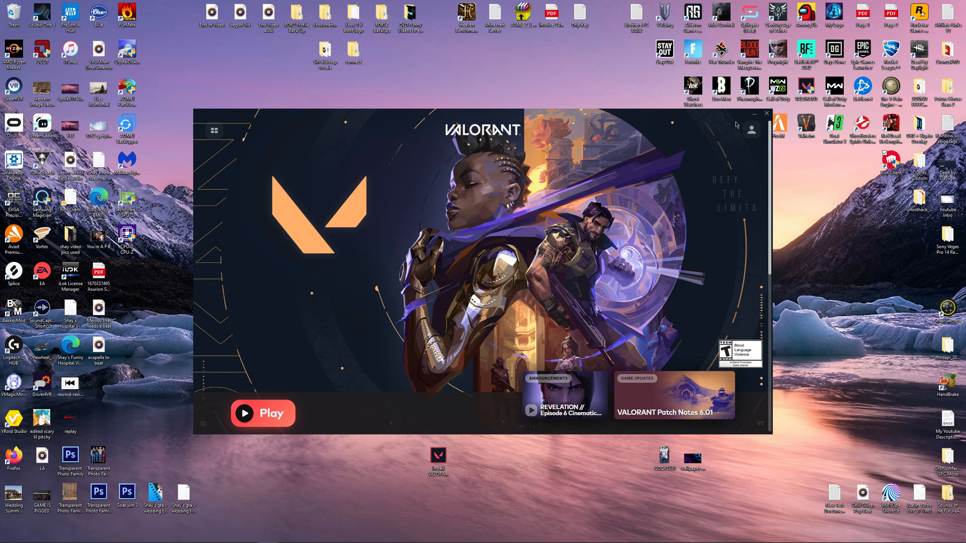
{"action": "left_click", "coordinate": [767, 115]}
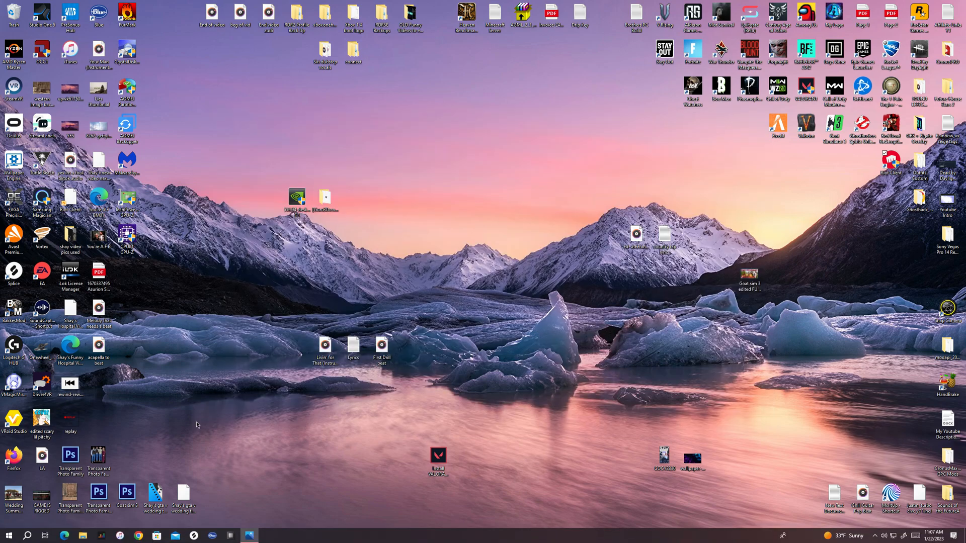
{"action": "left_click", "coordinate": [9, 534]}
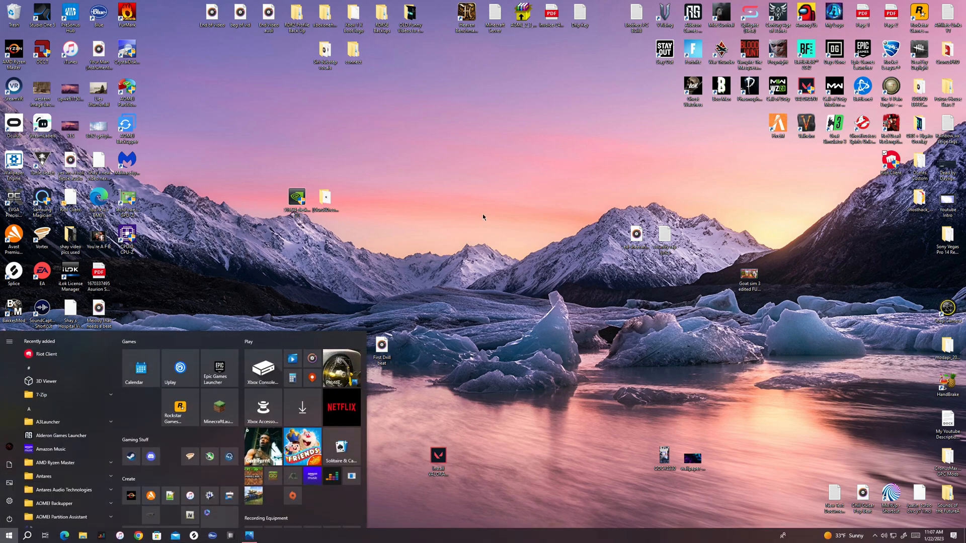
{"action": "left_click", "coordinate": [483, 217]}
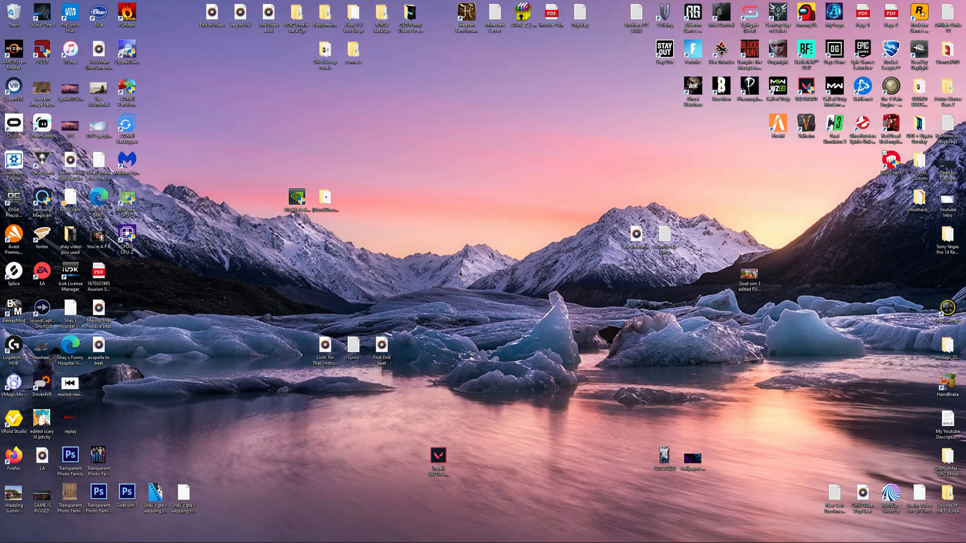
{"action": "mouse_move", "coordinate": [471, 279]}
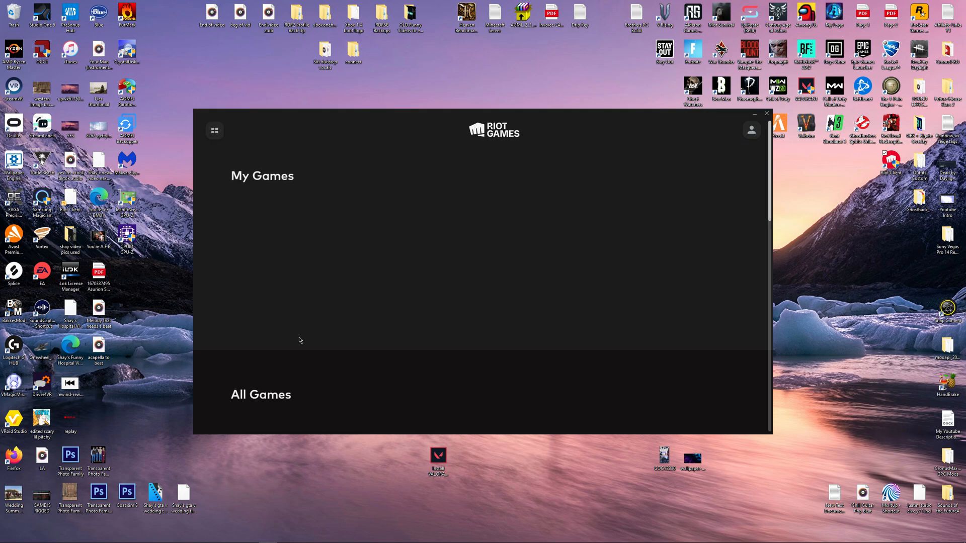
{"action": "left_click", "coordinate": [767, 114]}
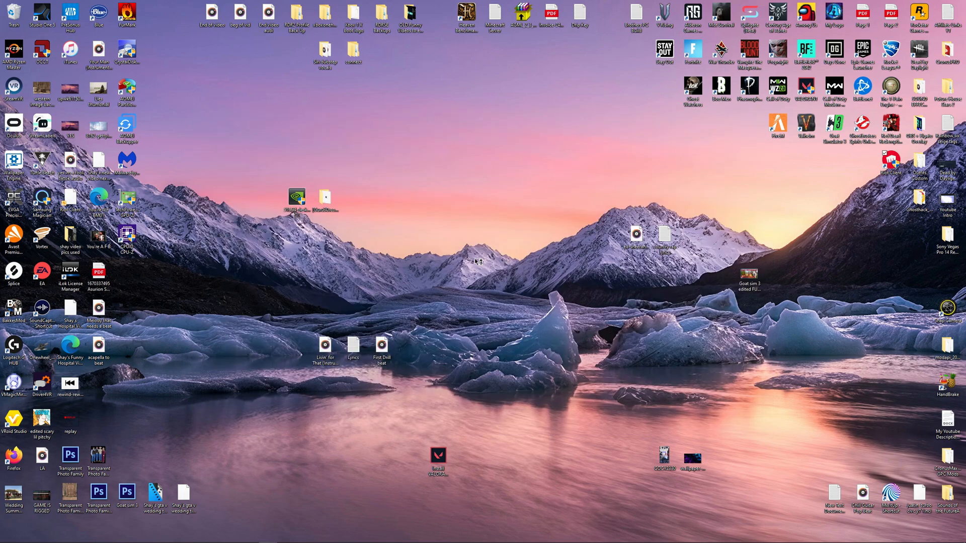